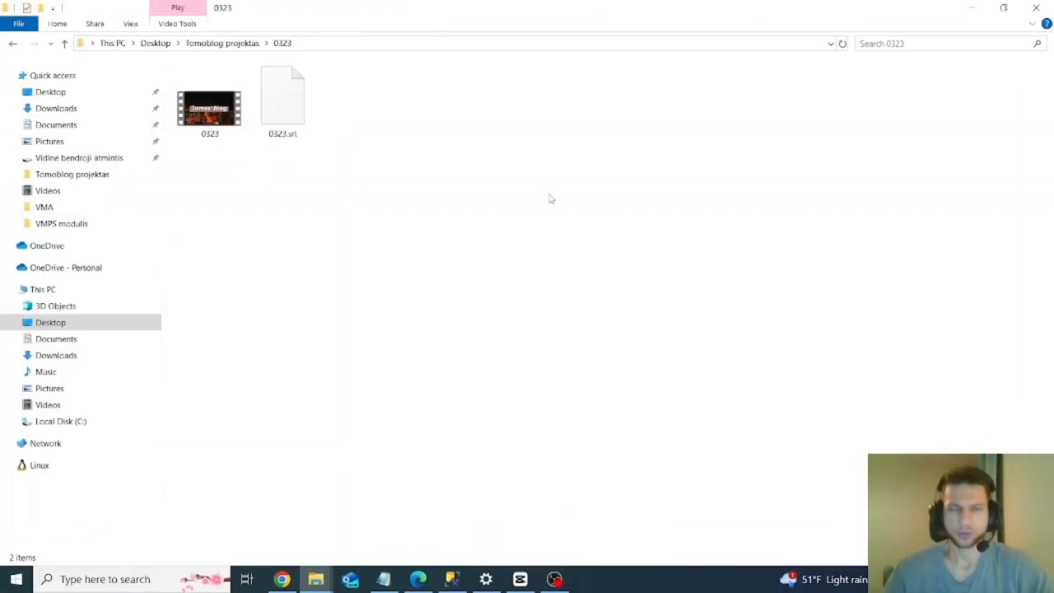
{"action": "mouse_move", "coordinate": [560, 173]}
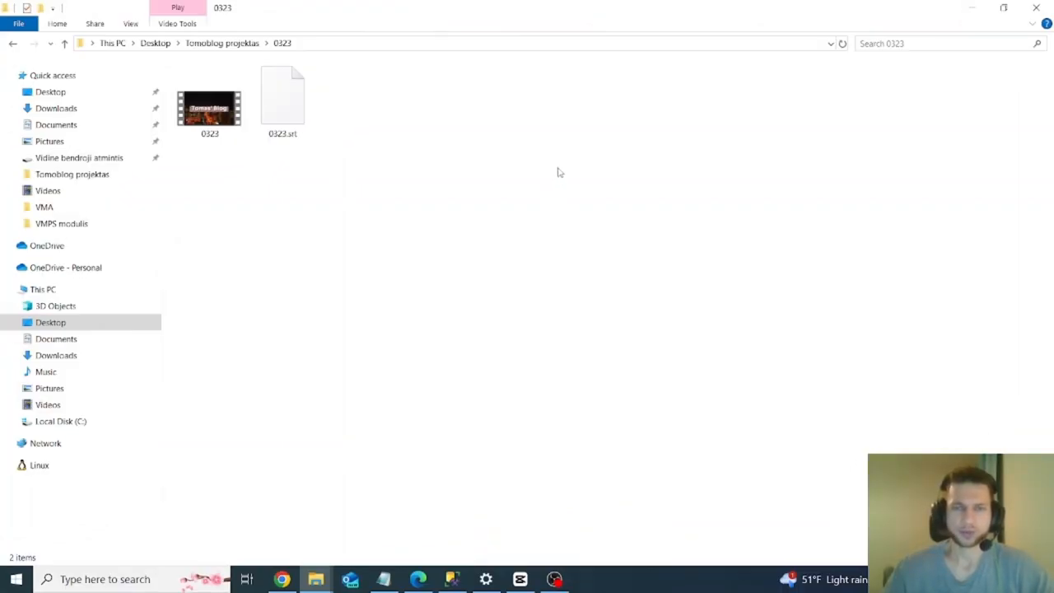
{"action": "mouse_move", "coordinate": [580, 184]}
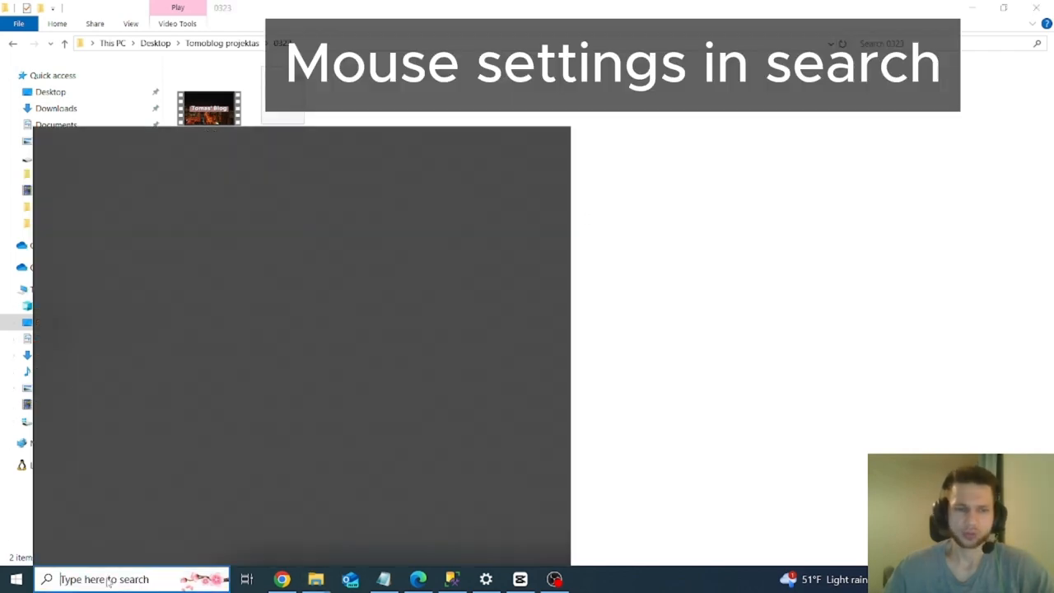
Step: Search 'mouse settings' from the taskbar and land on the Mouse settings page
{"action": "type", "text": "mouse settings"}
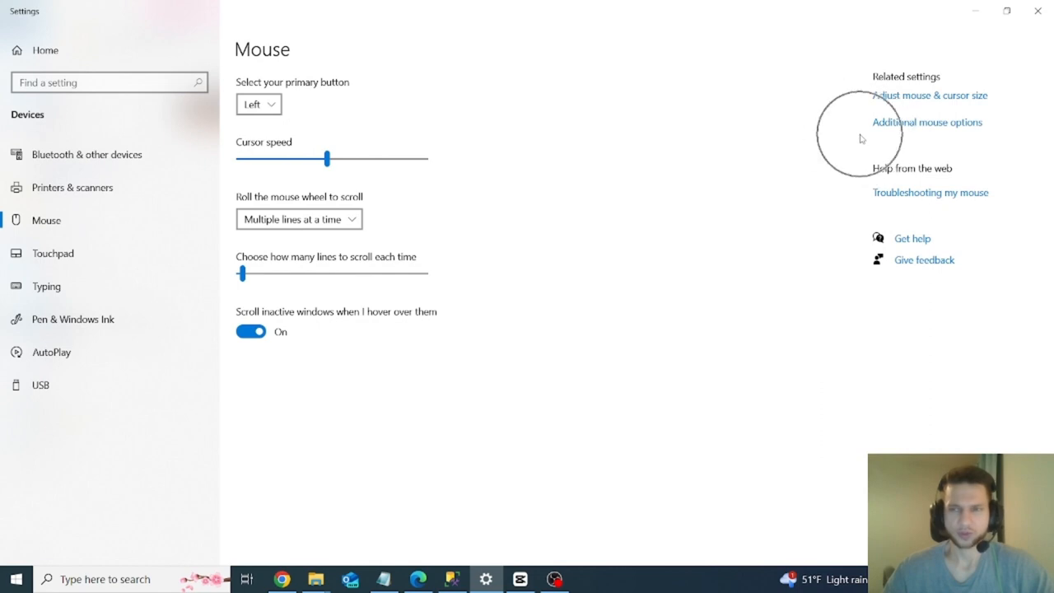
{"action": "mouse_move", "coordinate": [919, 130]}
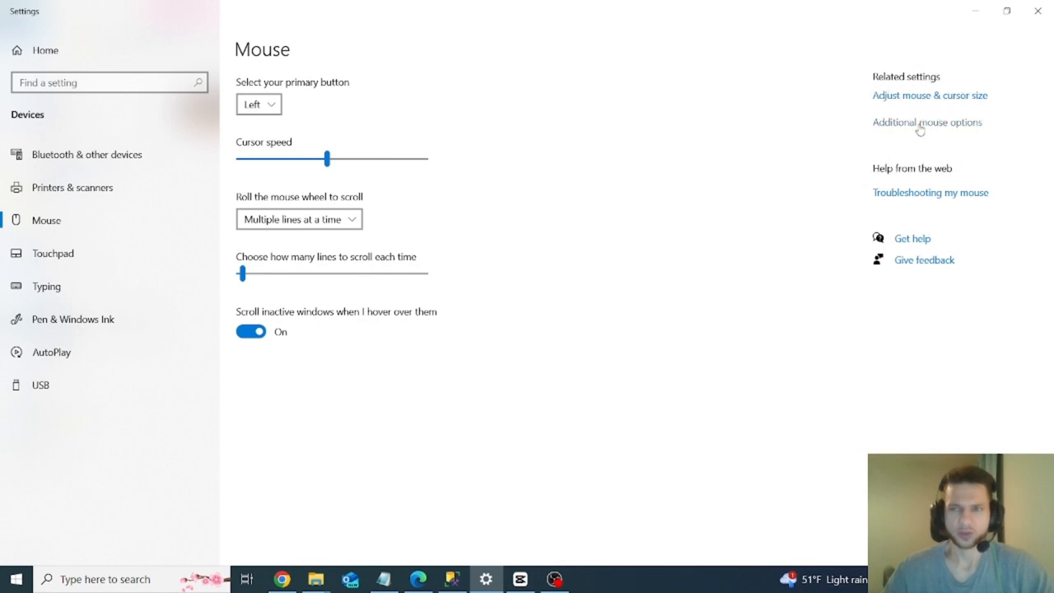
Step: In Mouse Properties' Pointer Options, enable 'Show location of pointer when I press the CTRL key' and apply it
{"action": "left_click", "coordinate": [927, 122]}
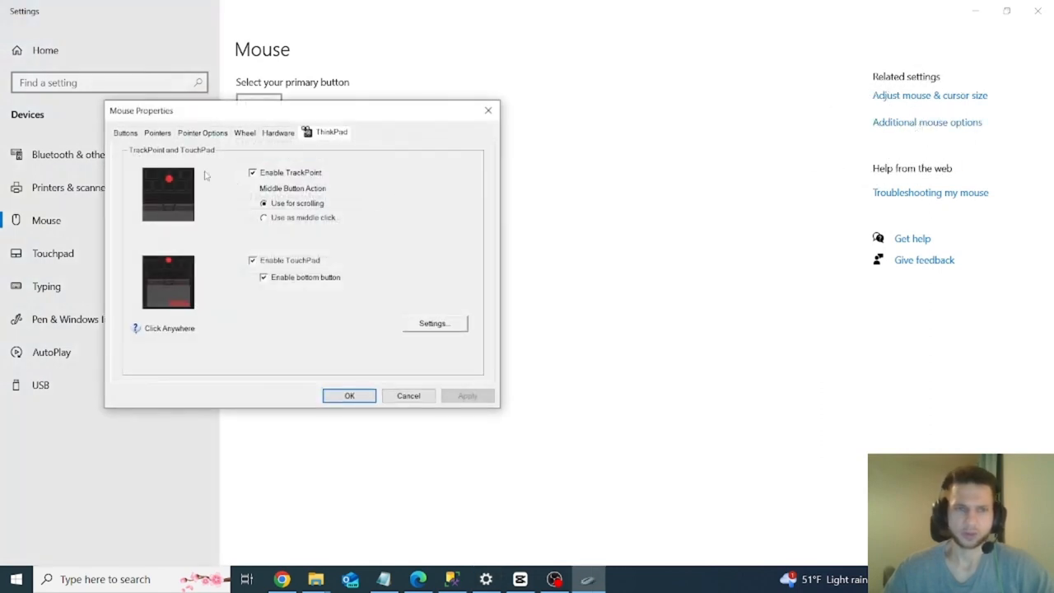
{"action": "left_click", "coordinate": [201, 131]}
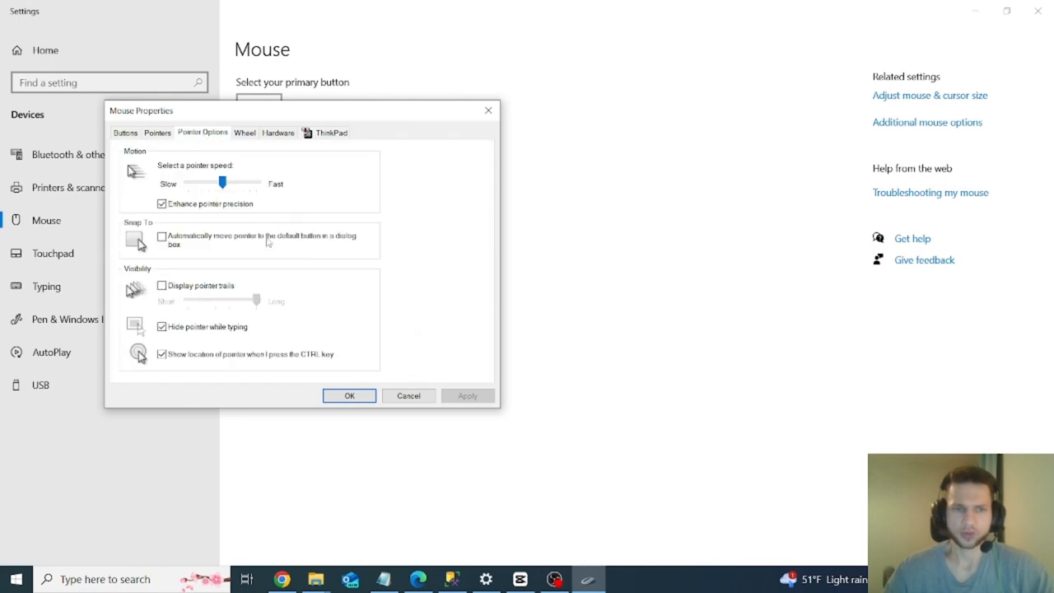
{"action": "mouse_move", "coordinate": [174, 365]}
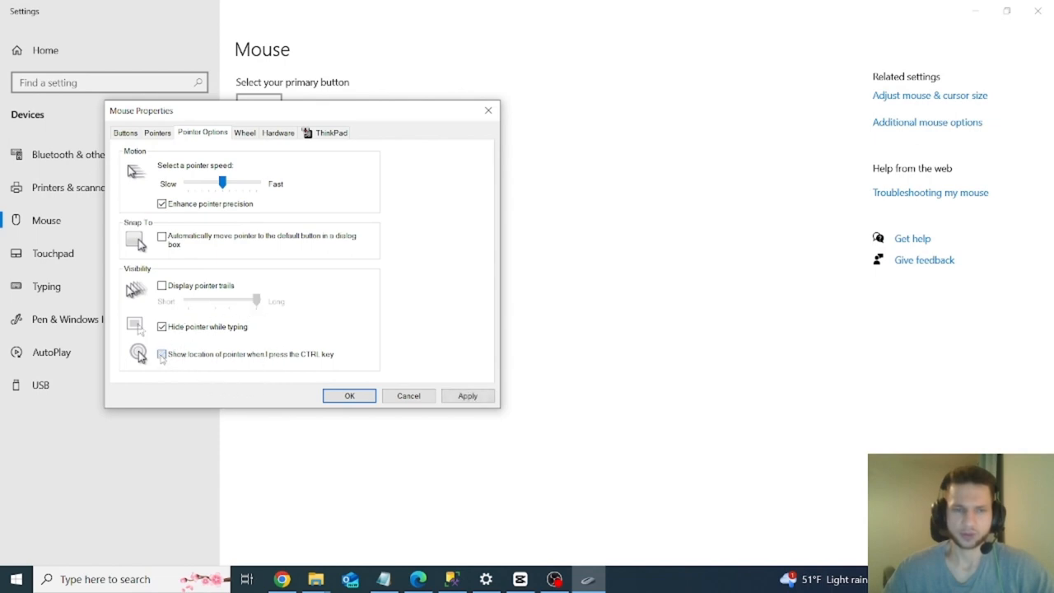
{"action": "left_click", "coordinate": [161, 354]}
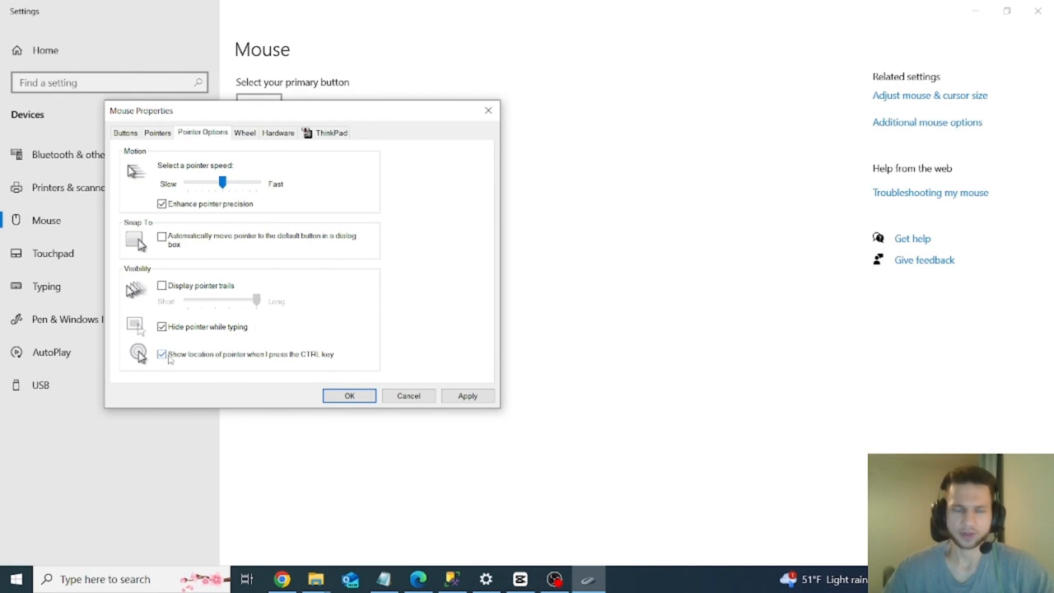
{"action": "left_click", "coordinate": [468, 396]}
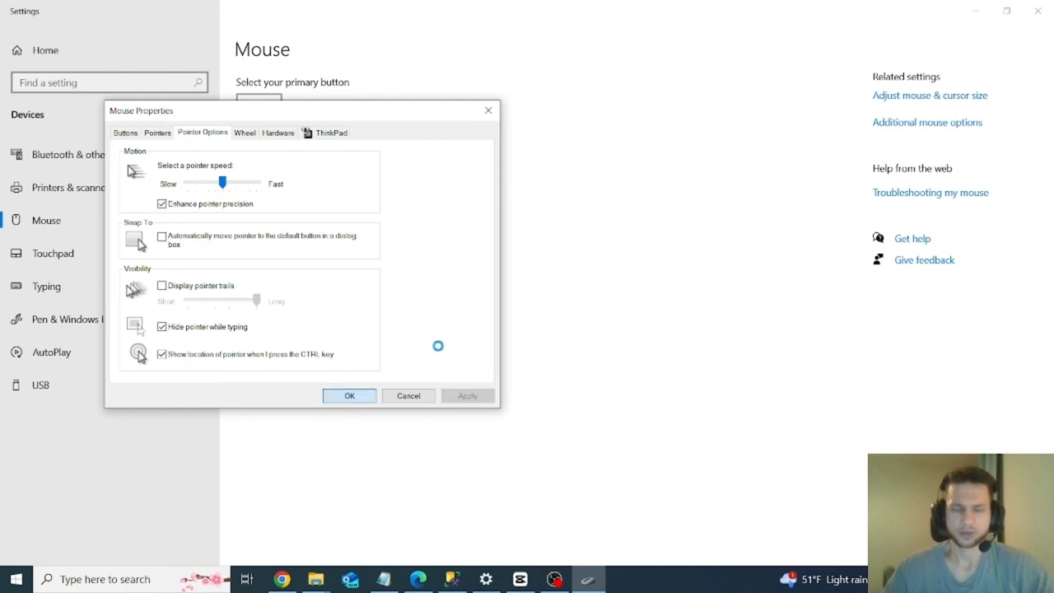
{"action": "mouse_move", "coordinate": [438, 349]}
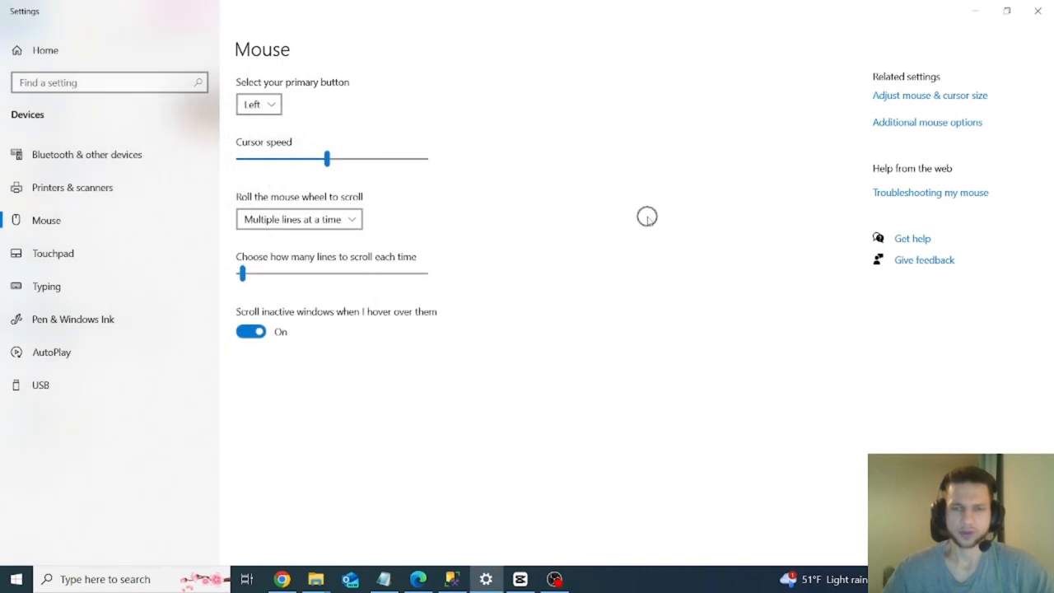
{"action": "mouse_move", "coordinate": [683, 341]}
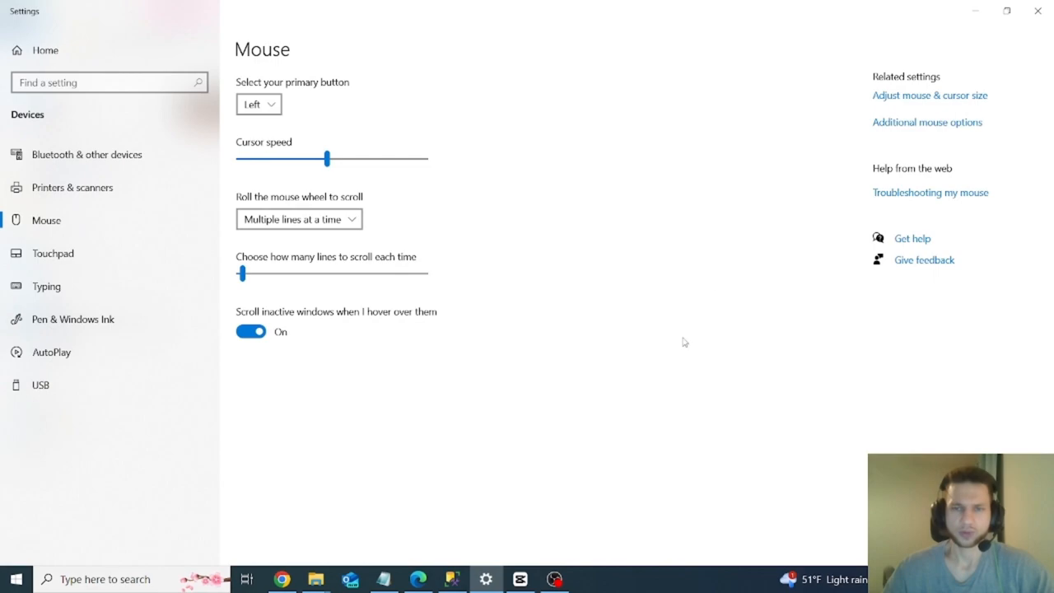